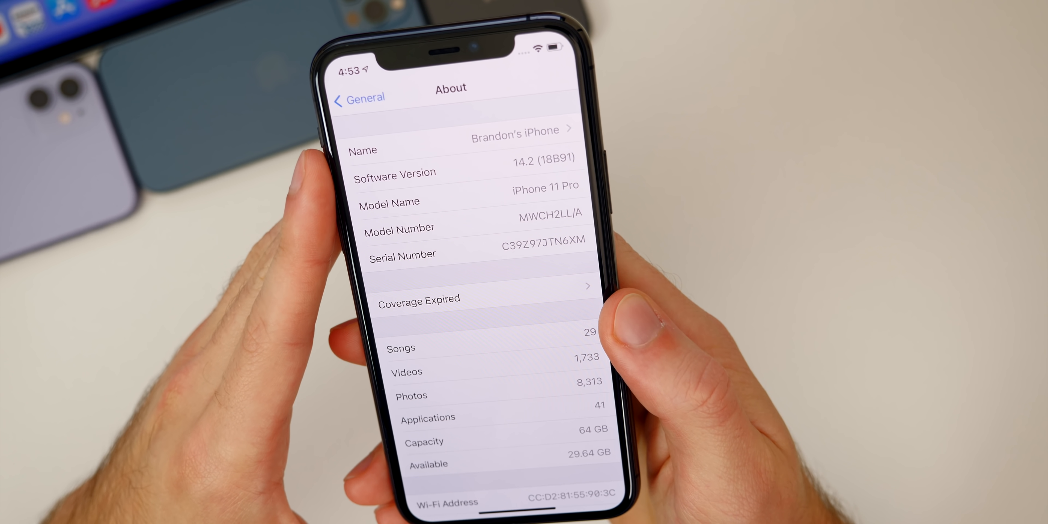
{"action": "scroll", "scroll_direction": "down", "scroll_amount": 3}
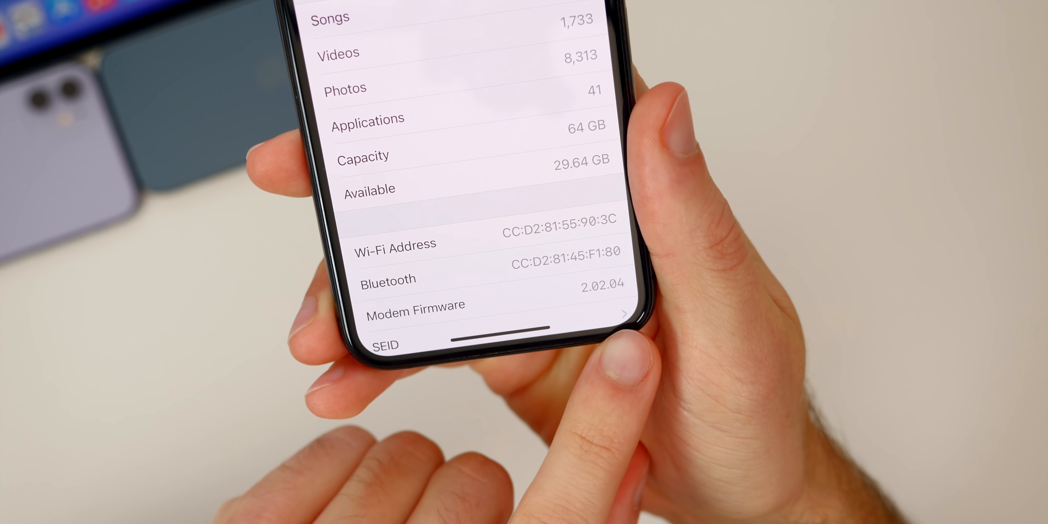